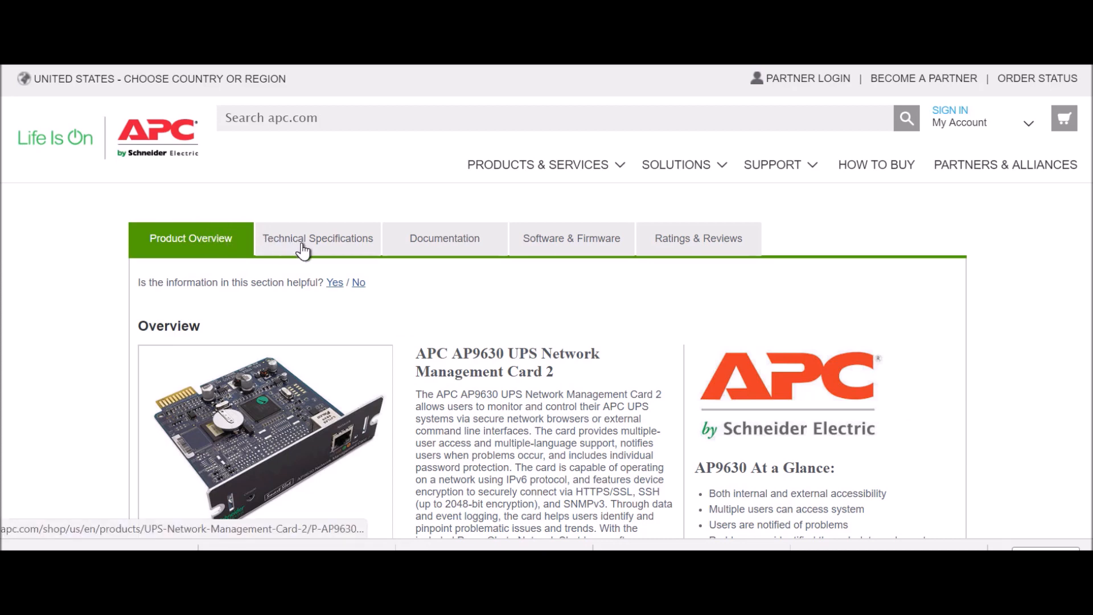
pyautogui.moveTo(444, 238)
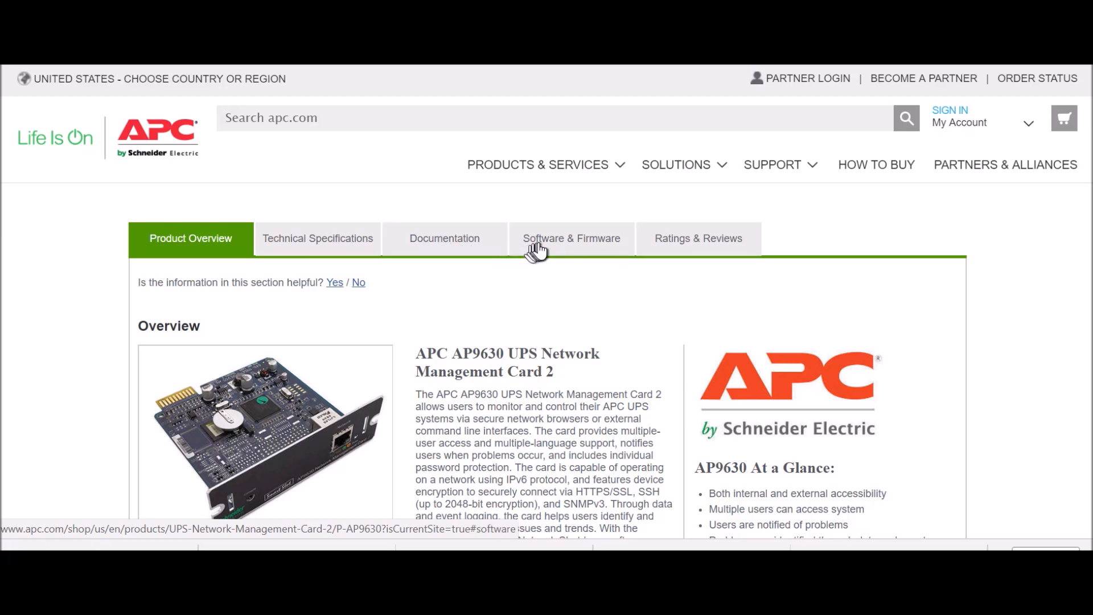
# - Show the Software & Firmware downloads on the AP9630 product page
pyautogui.click(570, 238)
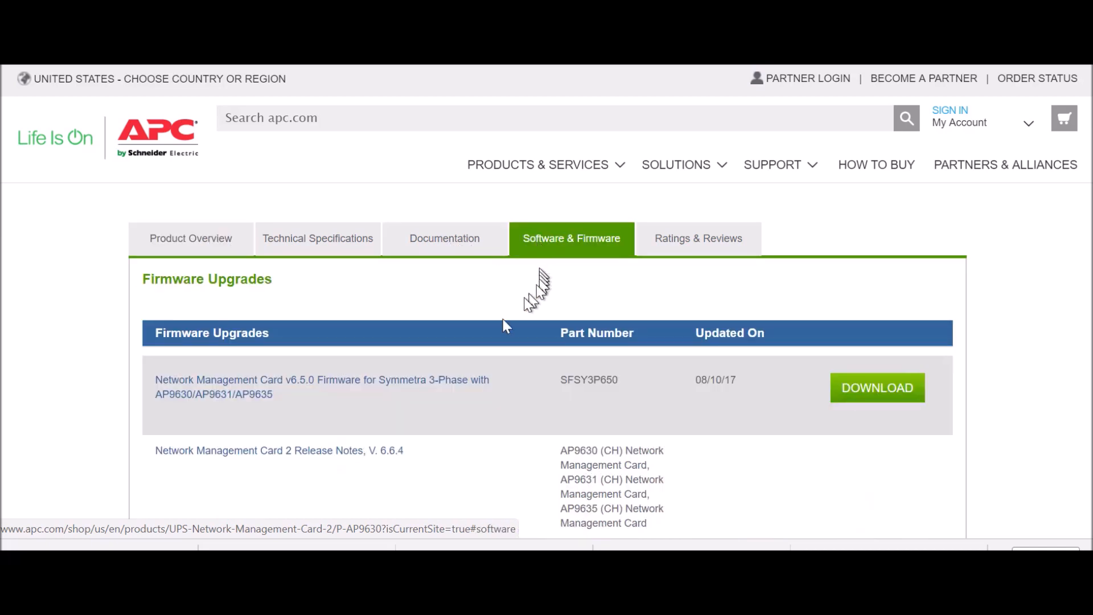
pyautogui.moveTo(436, 395)
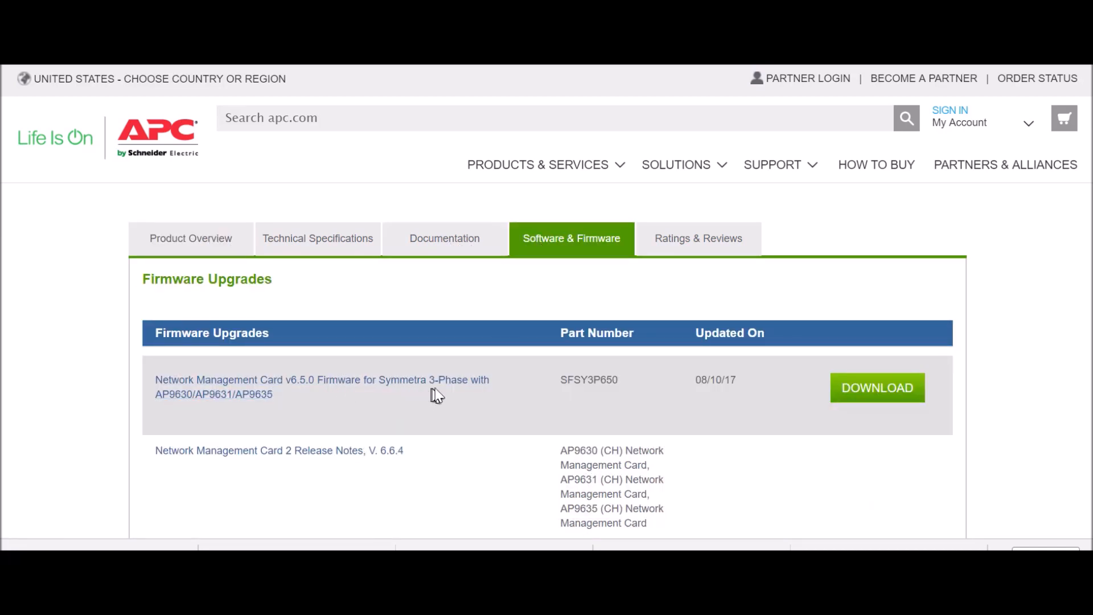
pyautogui.moveTo(443, 391)
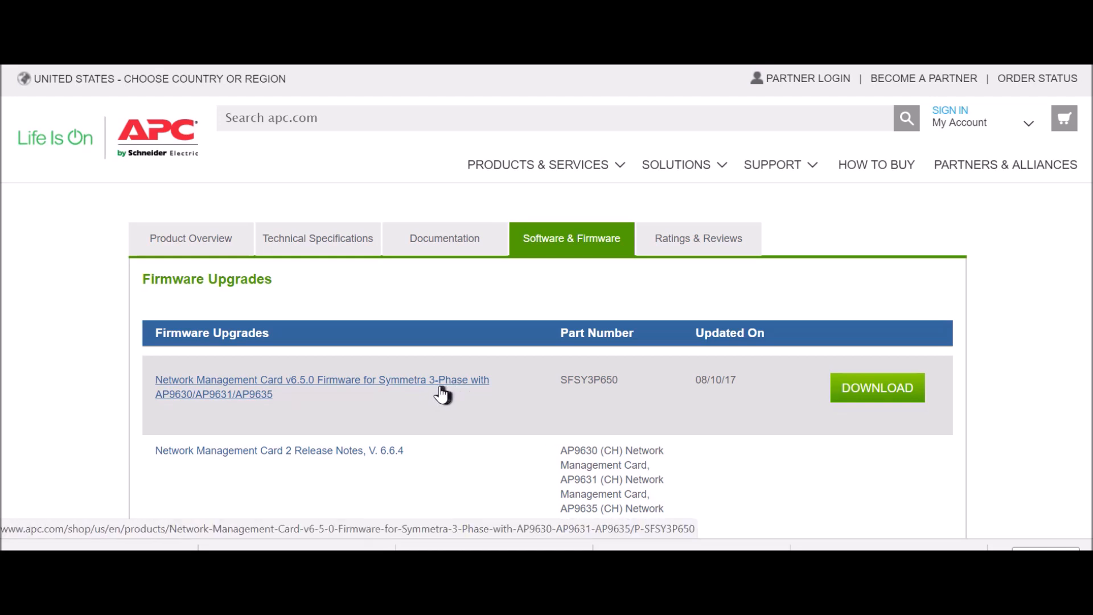
pyautogui.moveTo(467, 390)
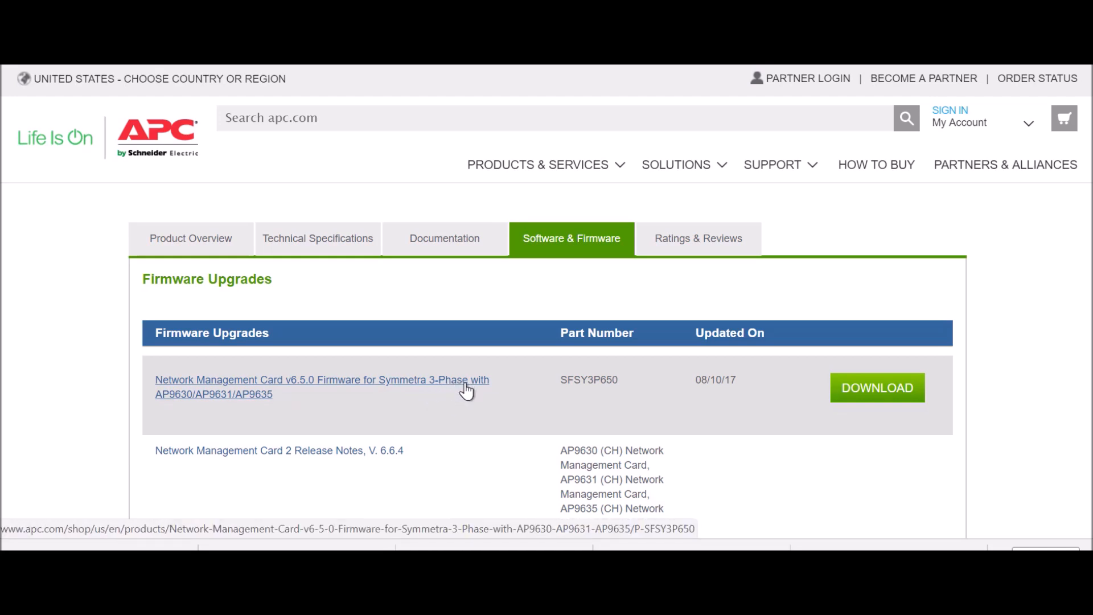
pyautogui.moveTo(203, 414)
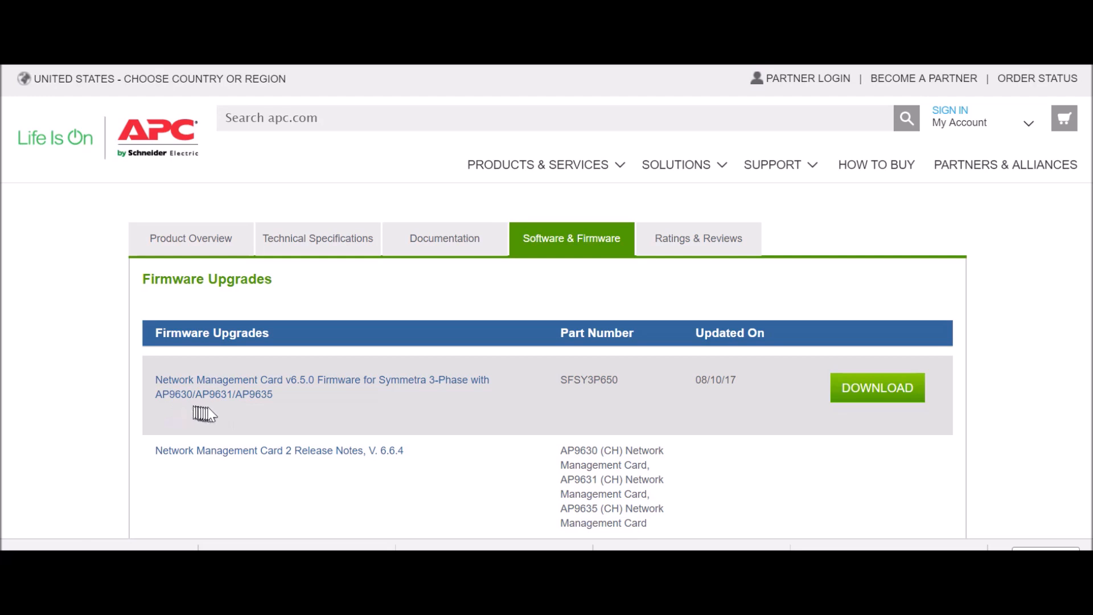
pyautogui.moveTo(289, 414)
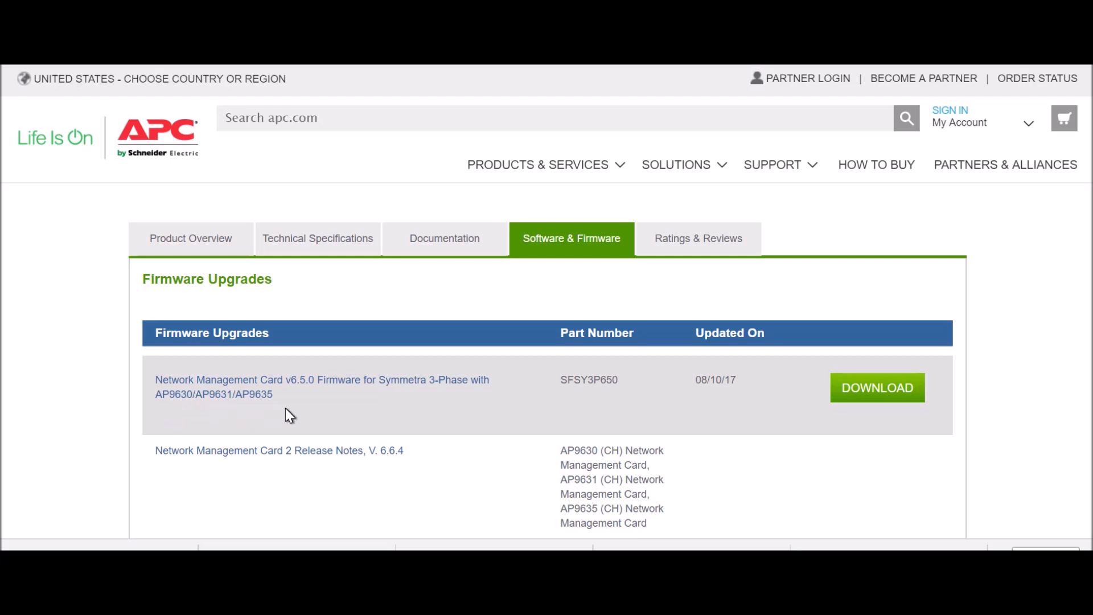
pyautogui.moveTo(876, 387)
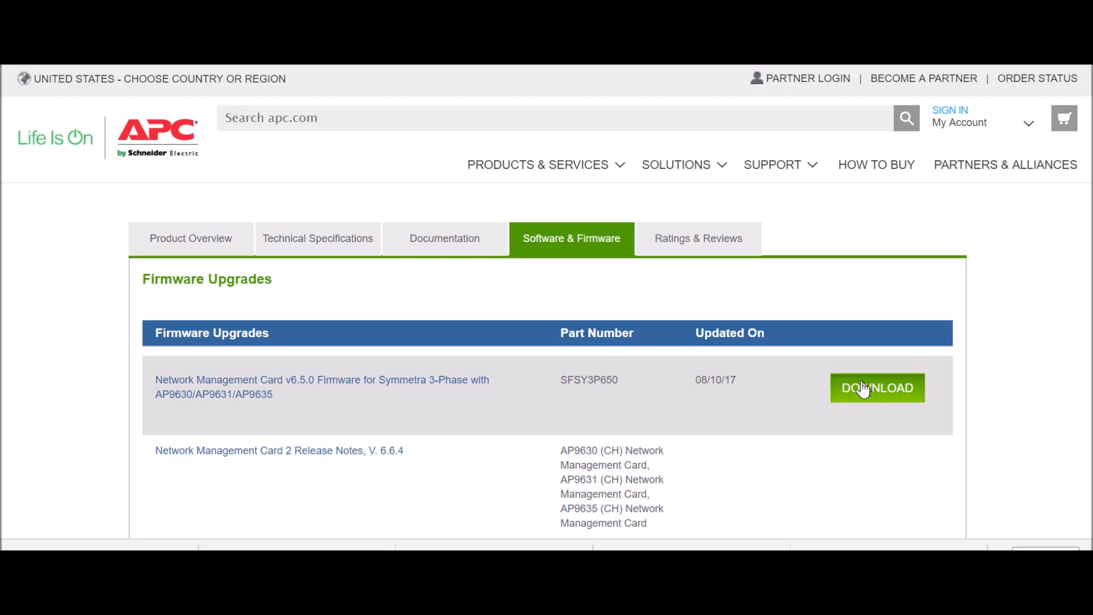
# - Start the download of the Network Management Card v6.5.0 Symmetra 3-Phase firmware
pyautogui.click(876, 387)
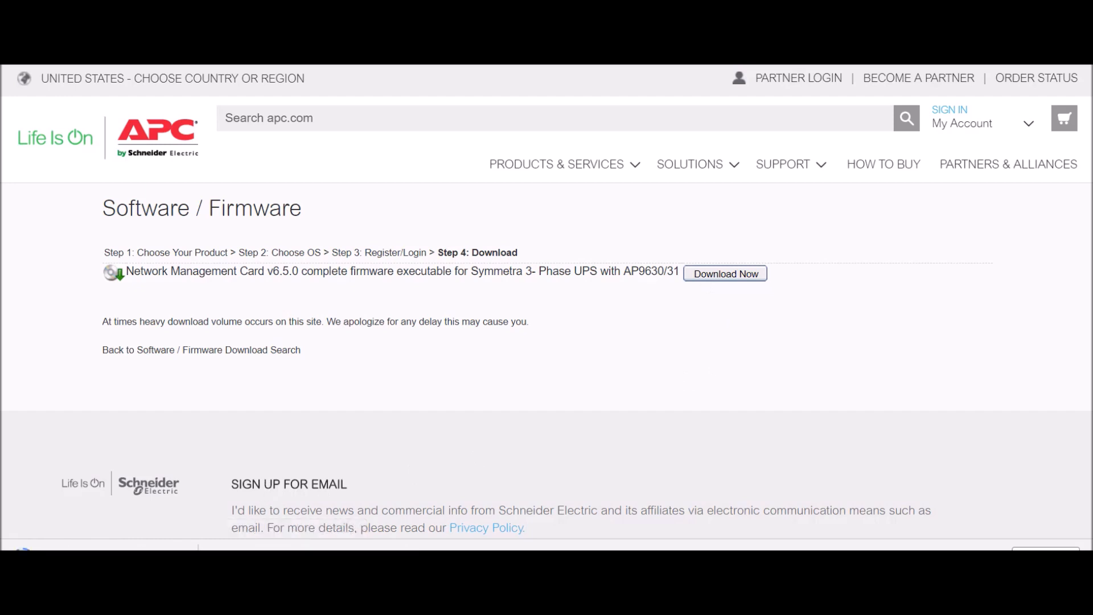
pyautogui.moveTo(718, 337)
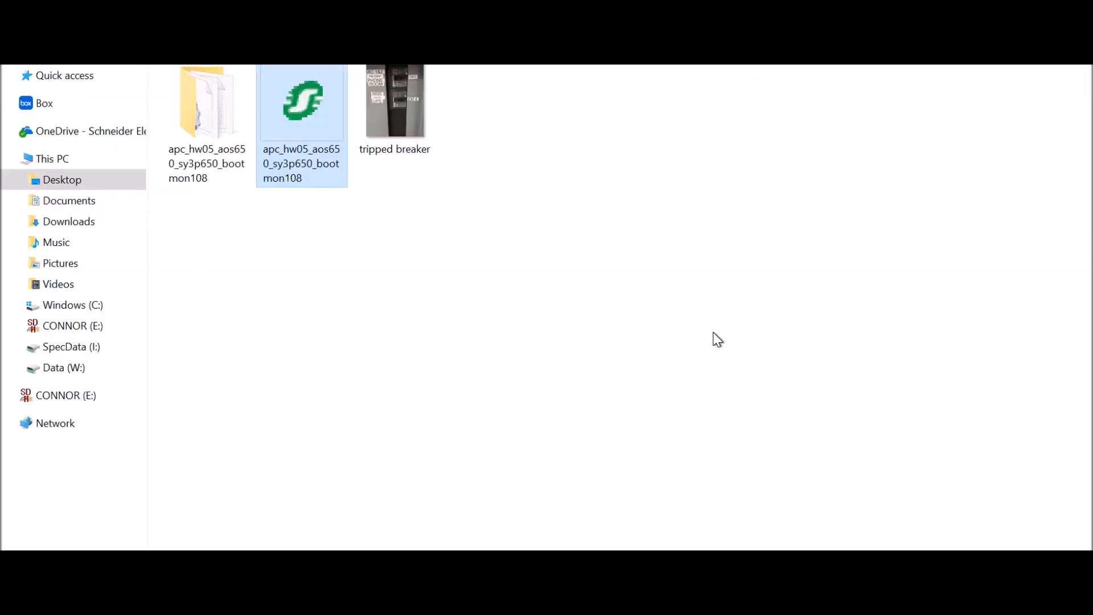
pyautogui.moveTo(648, 306)
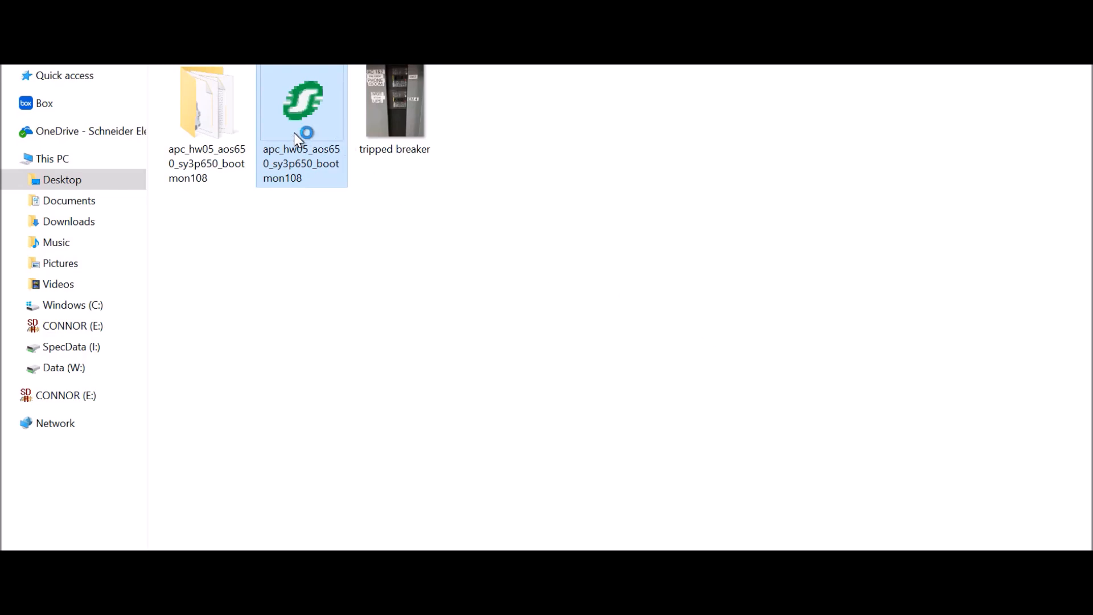
# - Run the self-extracting firmware package and unzip its 12 files to a desktop folder
pyautogui.doubleClick(301, 105)
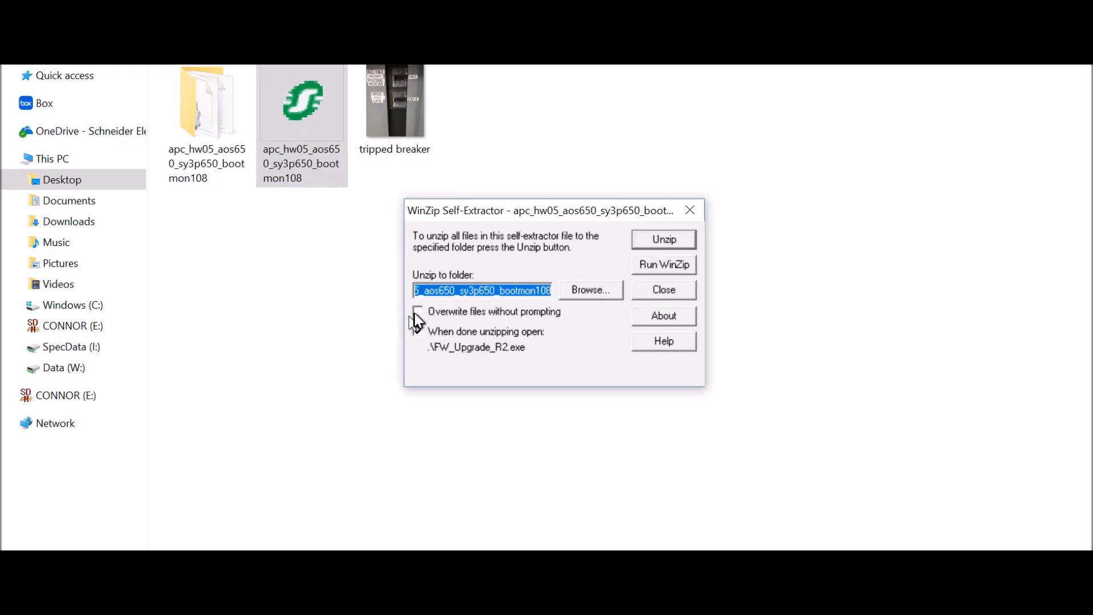
pyautogui.click(663, 239)
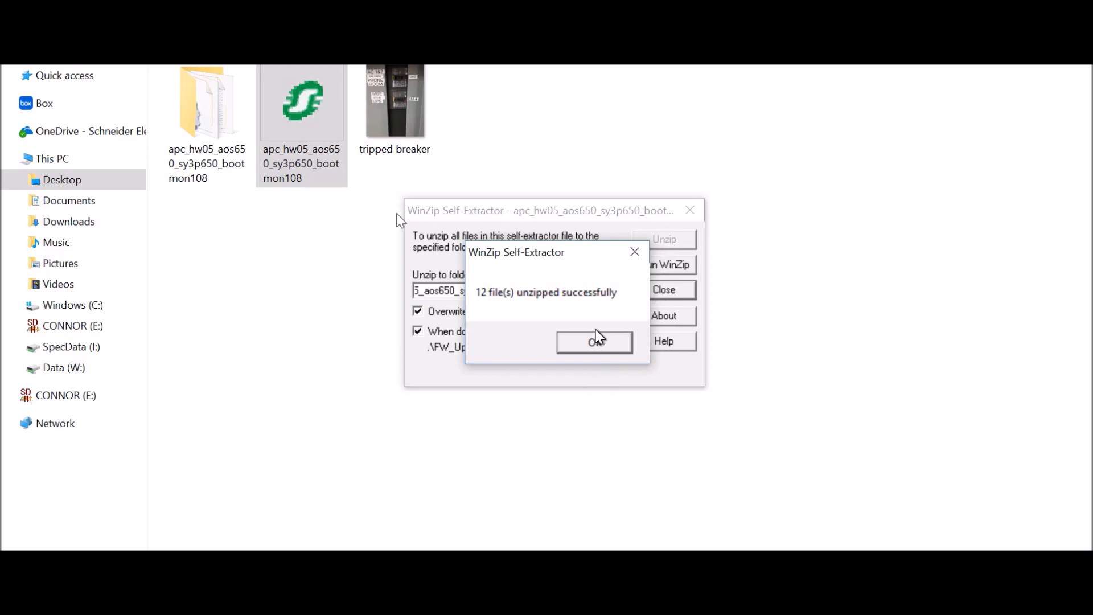
pyautogui.click(593, 343)
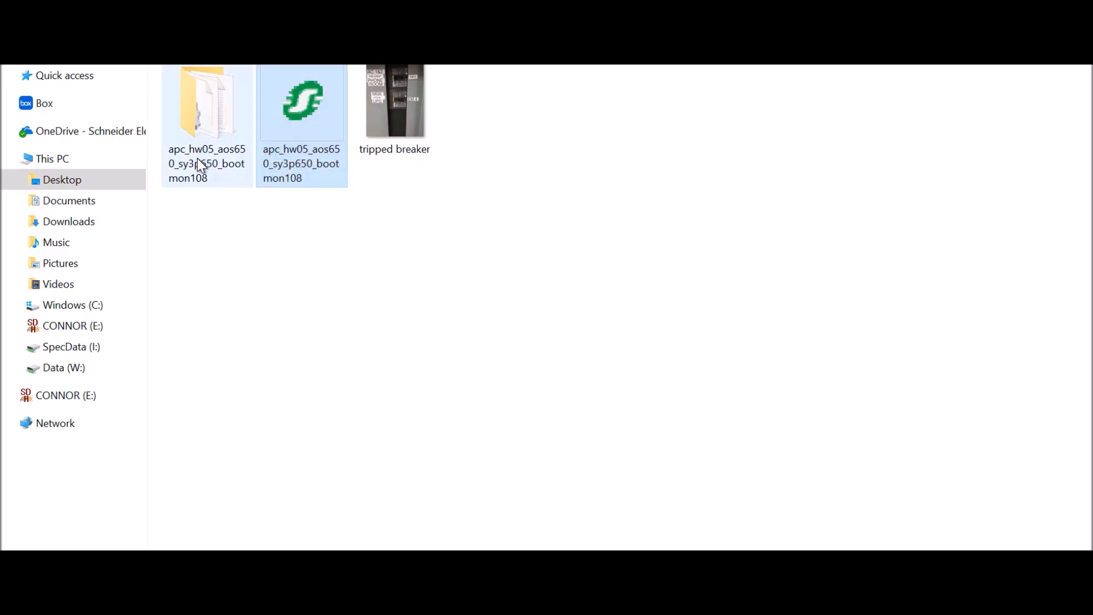
# - Launch FW_Upgrade_R2 from the extracted firmware folder
pyautogui.doubleClick(207, 101)
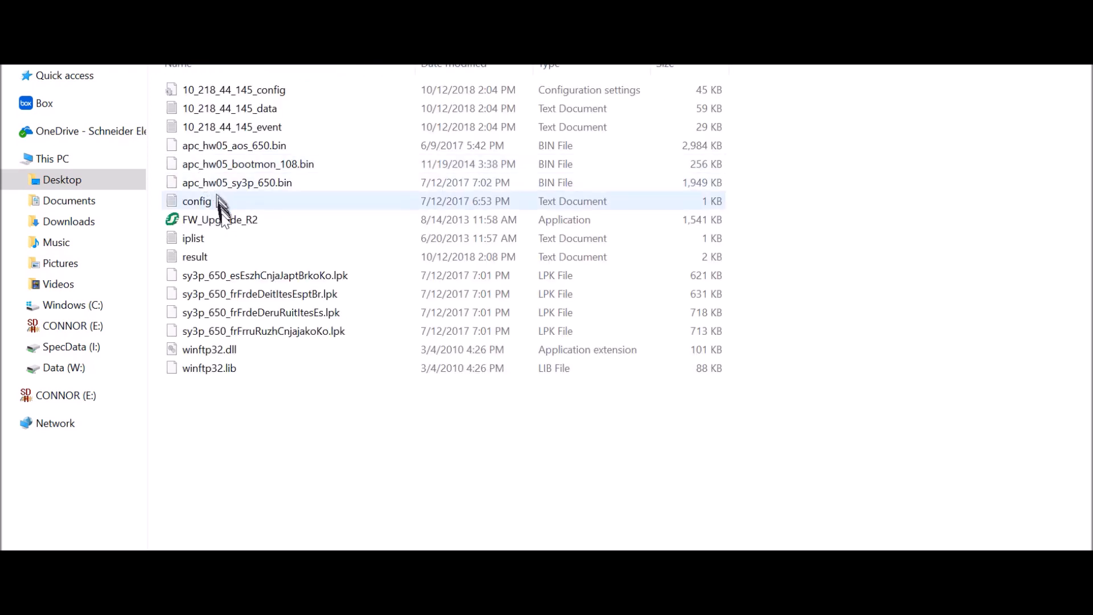
pyautogui.moveTo(219, 220)
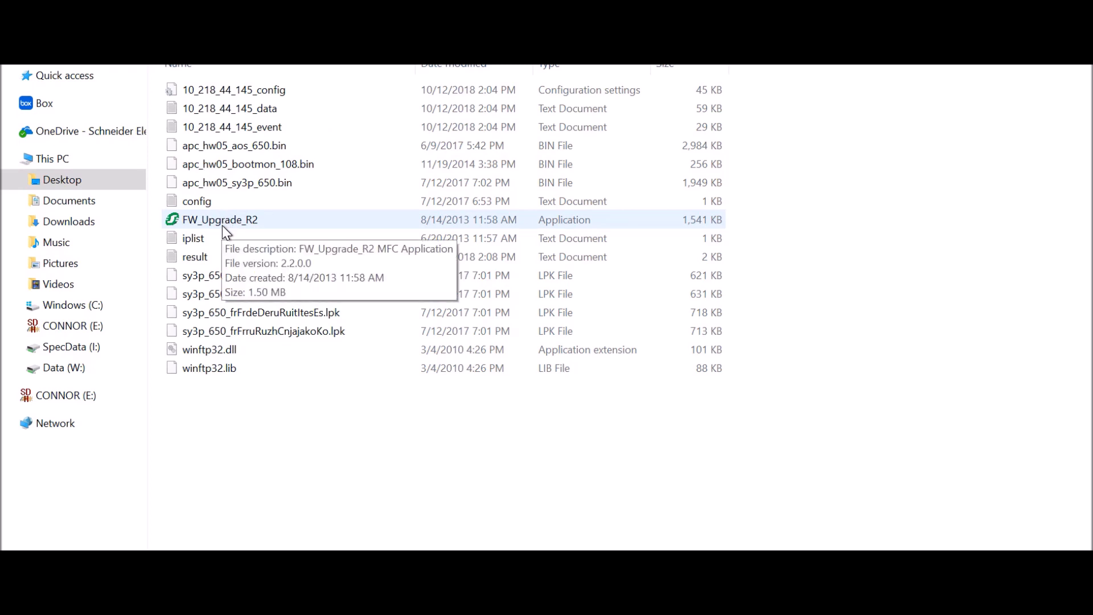
pyautogui.doubleClick(220, 220)
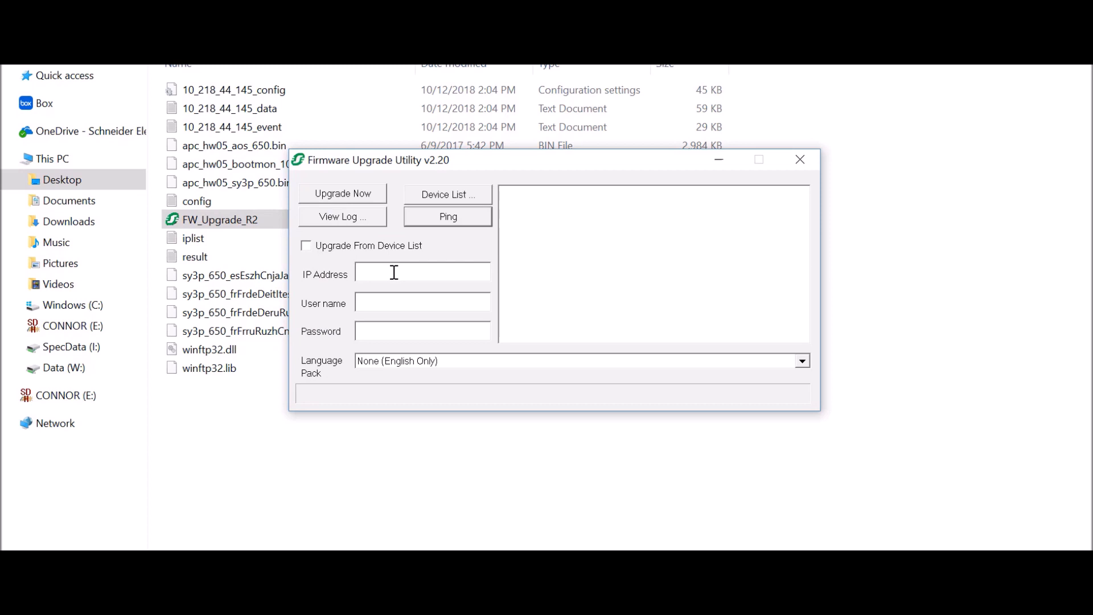
pyautogui.write('http://10.218.44.145')
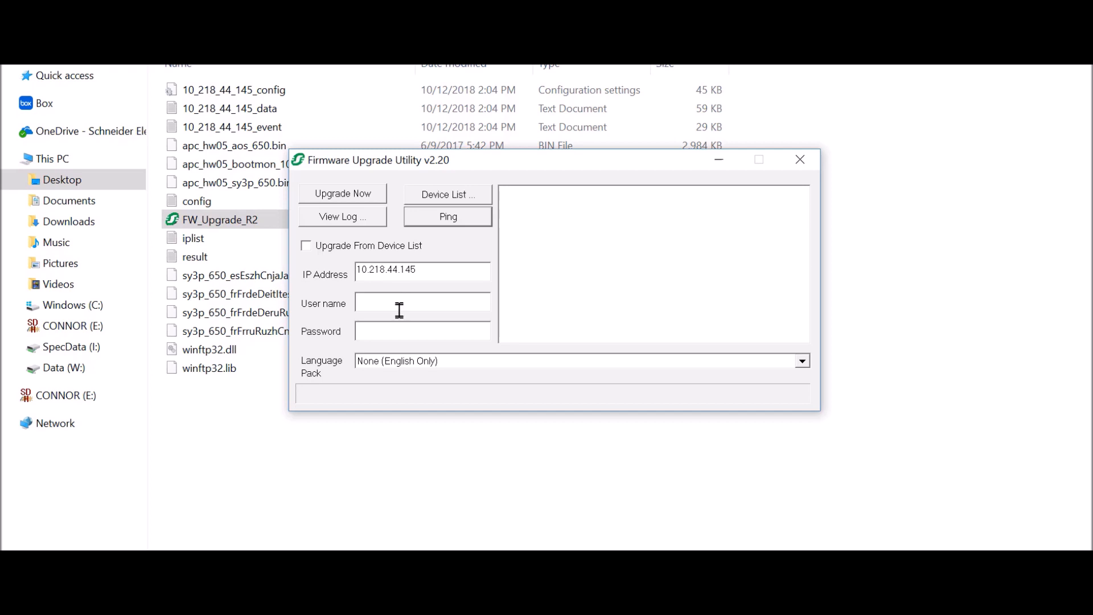
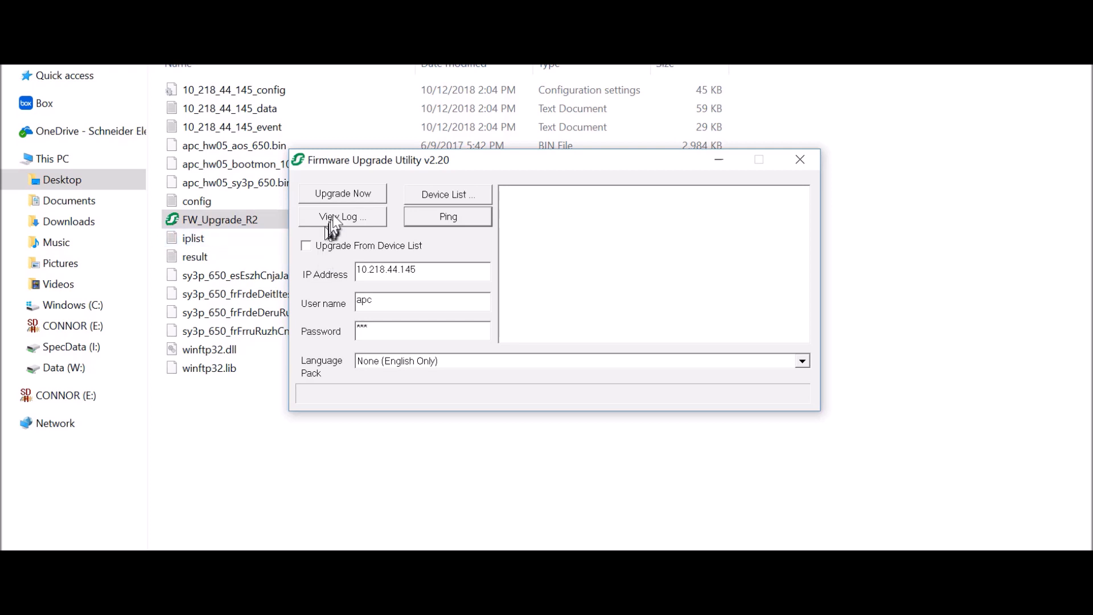
pyautogui.moveTo(354, 198)
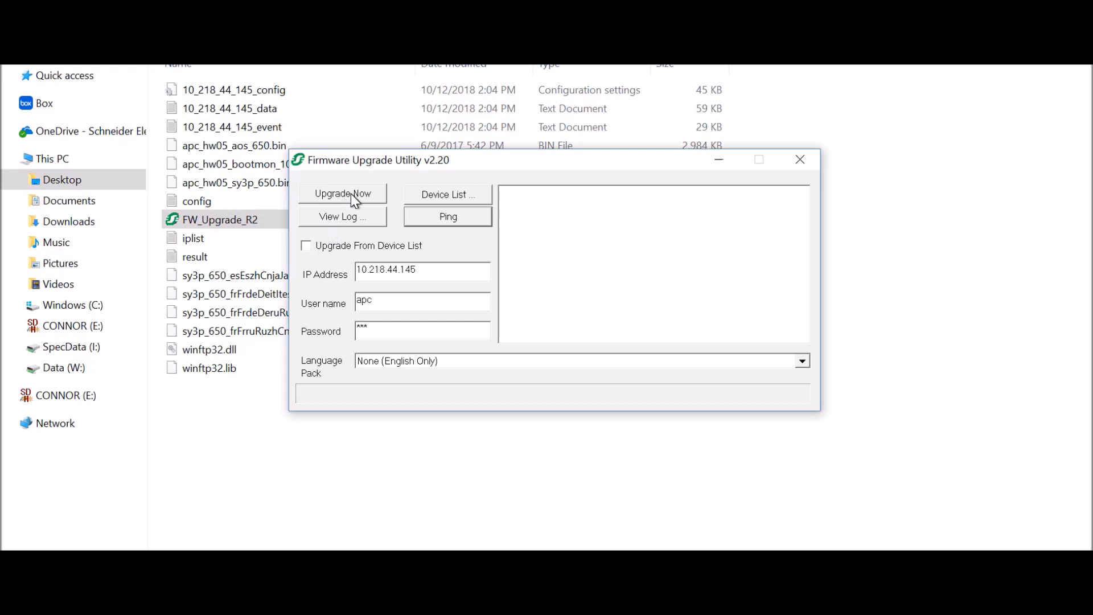
# - Ping the card at 10.218.44.145, then run Upgrade Now until devices are reported updated
pyautogui.click(447, 216)
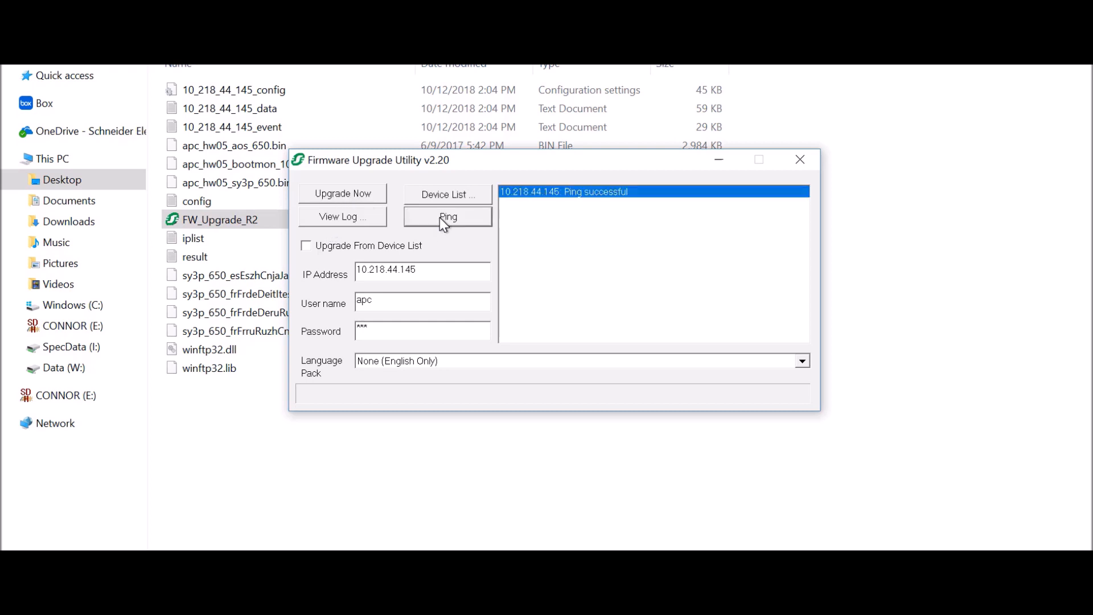
pyautogui.click(343, 193)
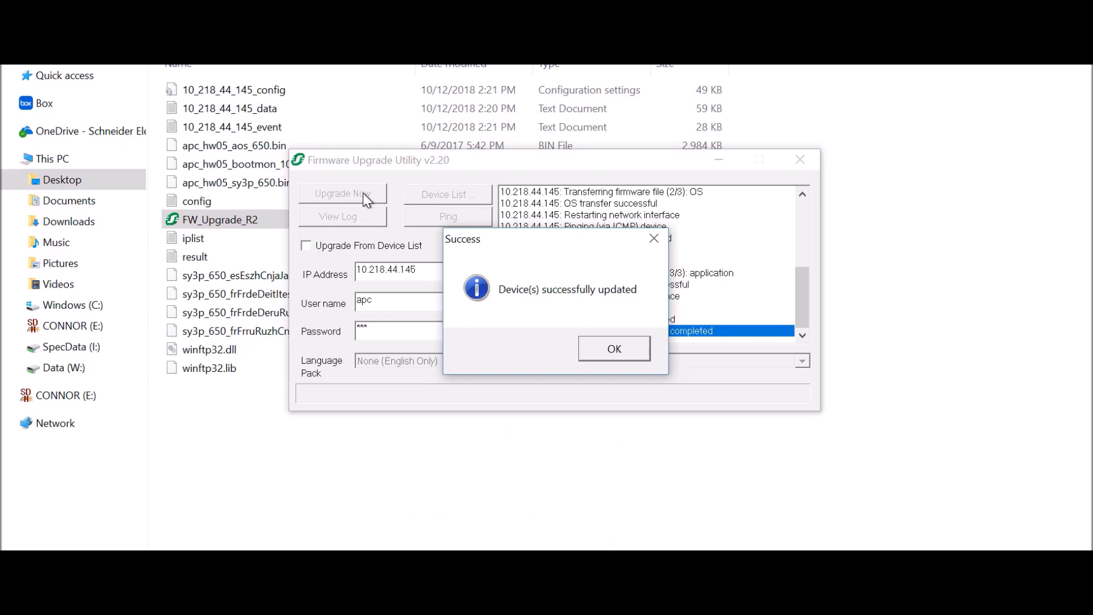
pyautogui.moveTo(612, 349)
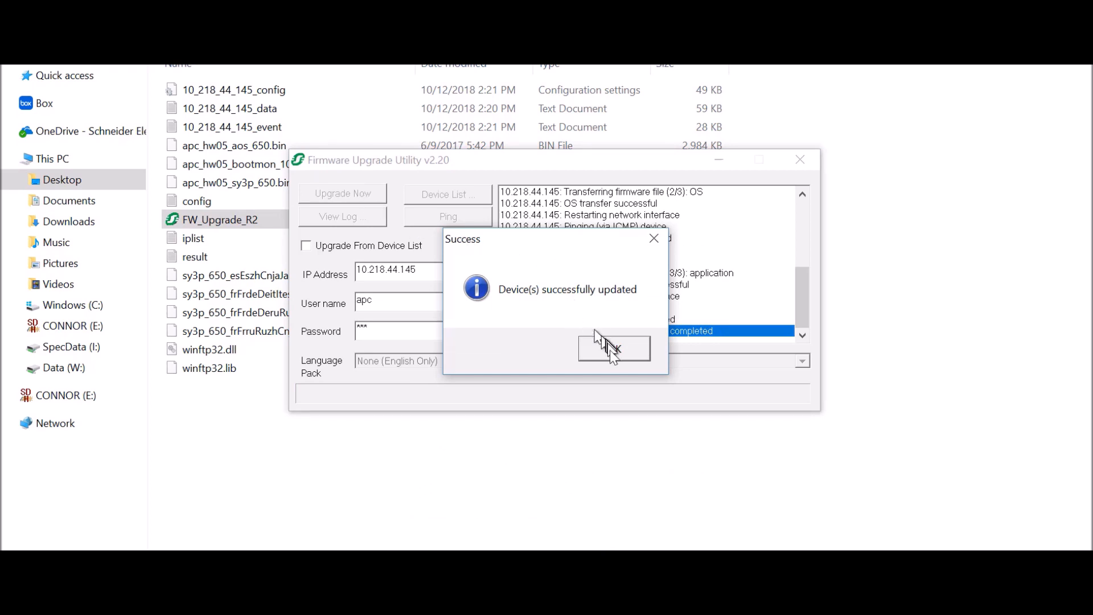
pyautogui.moveTo(613, 357)
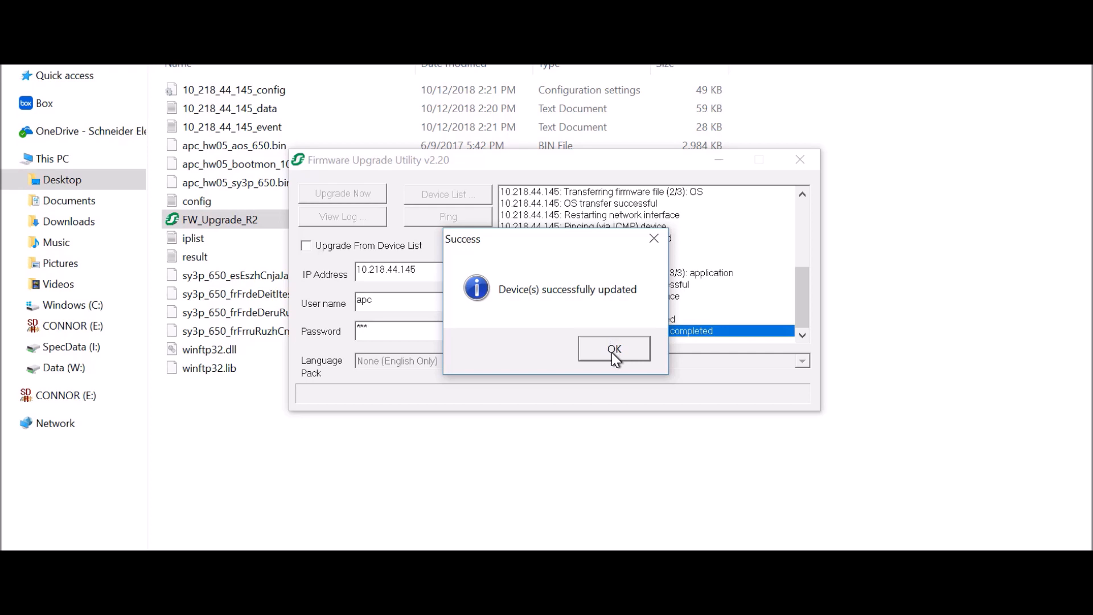